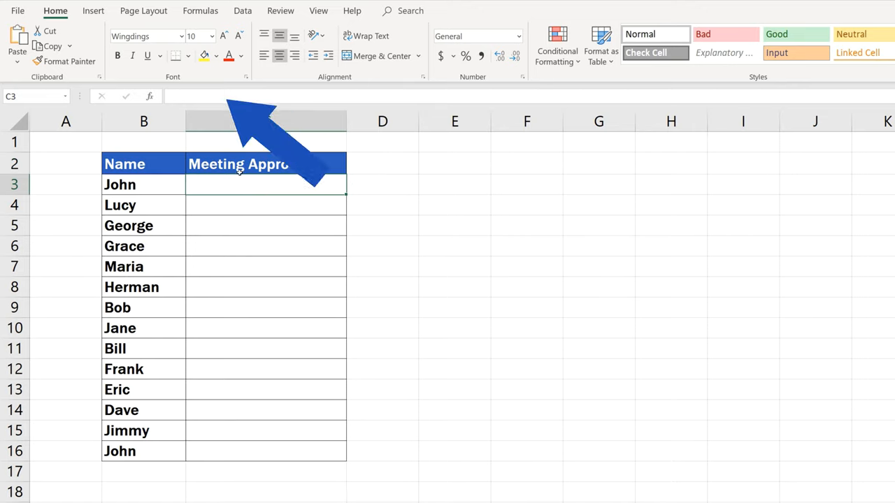
Step: With C3 selected, switch to the Insert ribbon to reach the Symbols group
{"action": "left_click", "coordinate": [93, 10]}
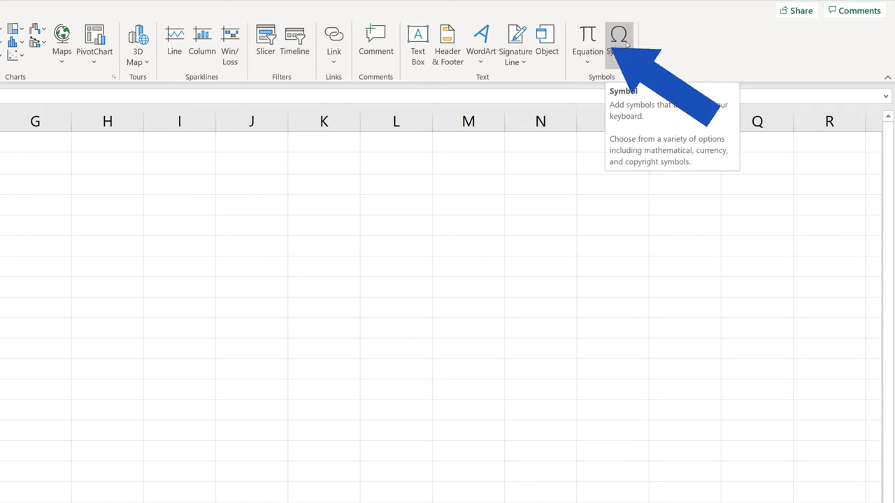
Step: Open the Symbol dialog showing the Currency Symbols subset
{"action": "left_click", "coordinate": [618, 38]}
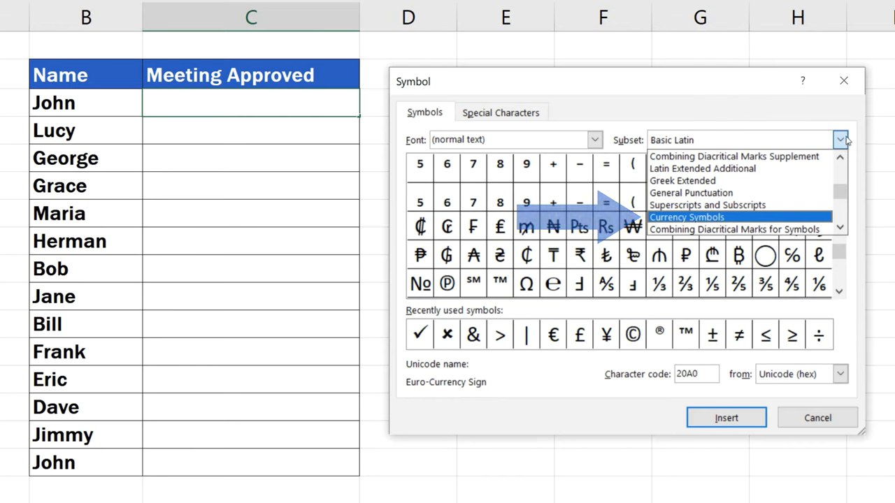
{"action": "left_click", "coordinate": [685, 216]}
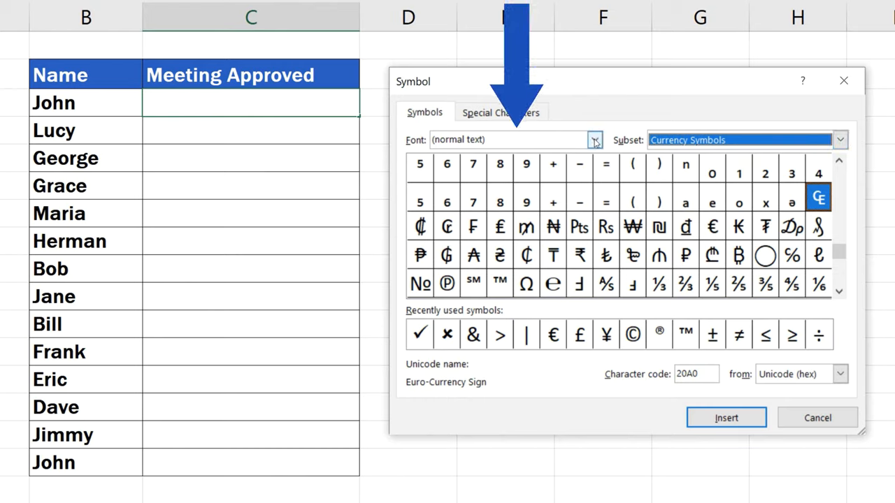
Step: Switch the Symbol dialog font to Wingdings and pick the check mark (code 252)
{"action": "left_click", "coordinate": [594, 140]}
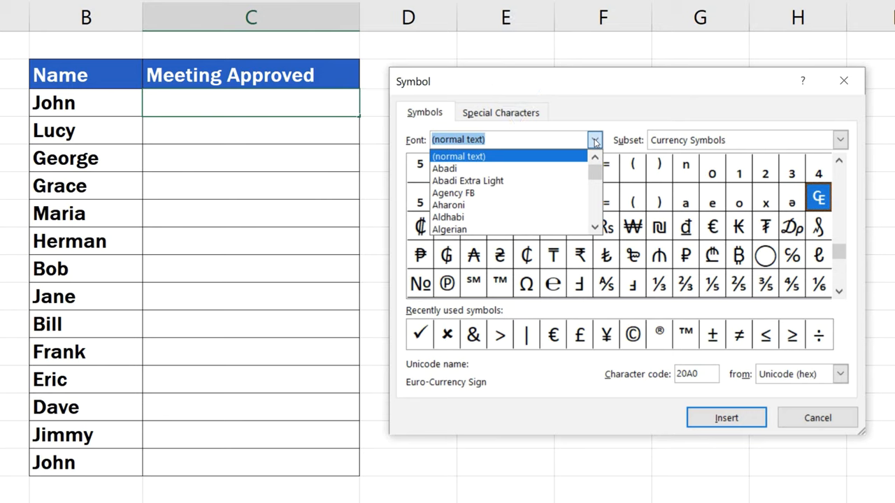
{"action": "type", "text": "w"}
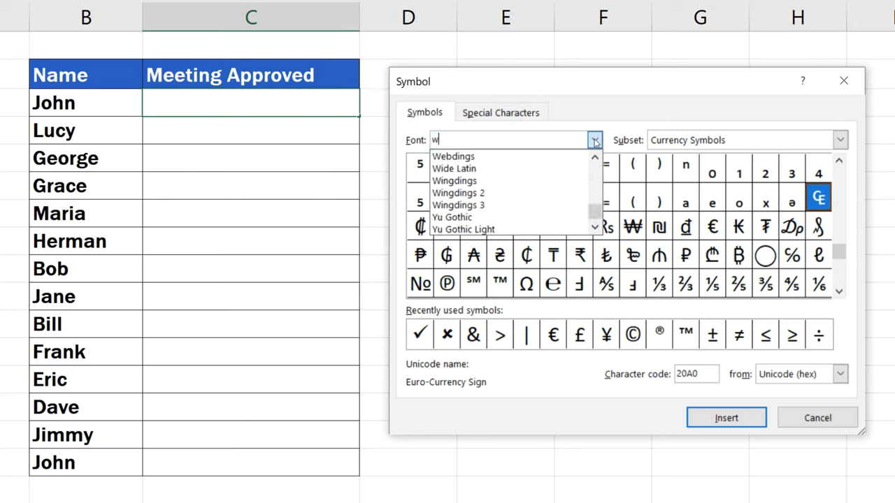
{"action": "left_click", "coordinate": [454, 180]}
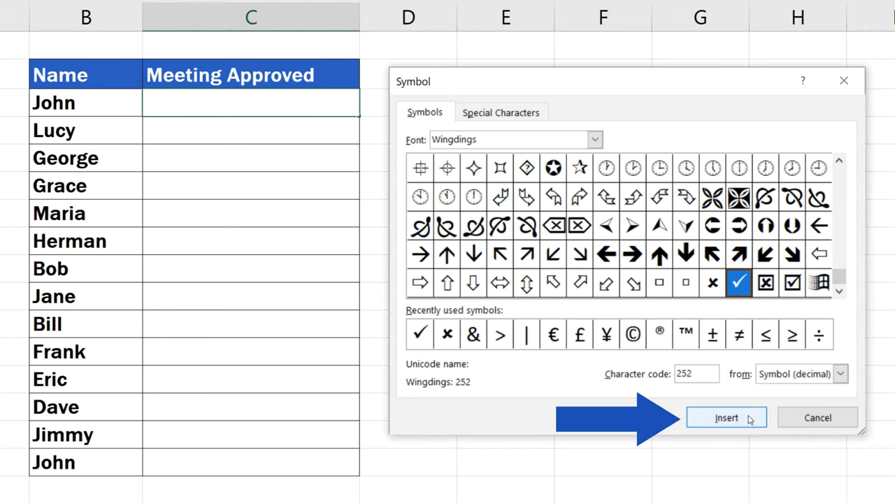
Step: Insert the Wingdings check mark into C3 and the cross into C4
{"action": "left_click", "coordinate": [726, 417]}
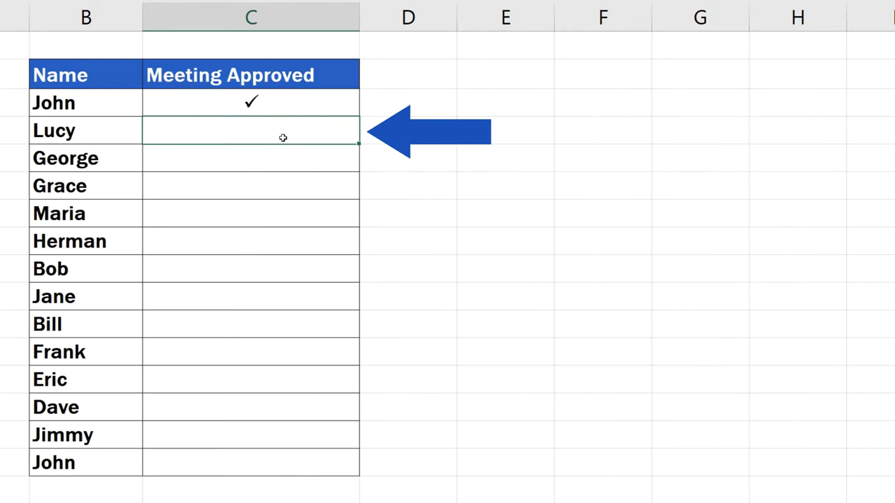
{"action": "left_click", "coordinate": [624, 42]}
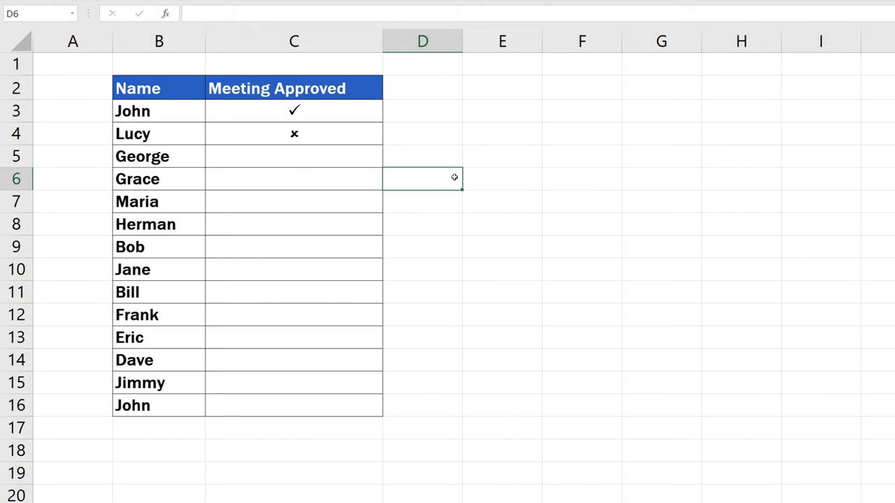
Step: Colour the cross in C4 red, then select C3's tick and open the font colours
{"action": "left_click", "coordinate": [125, 12]}
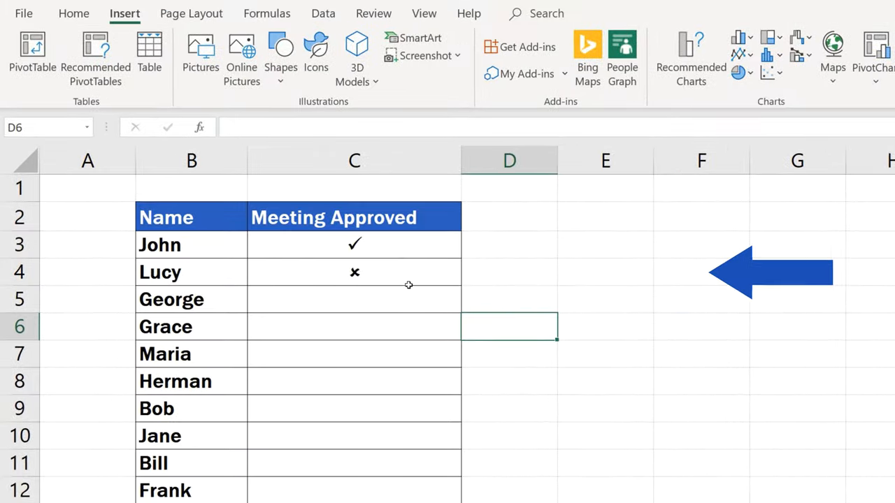
{"action": "left_click", "coordinate": [354, 271]}
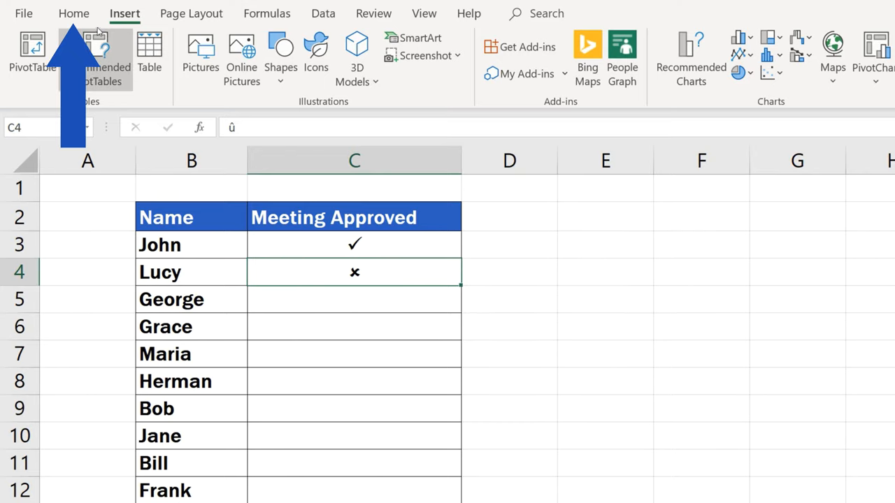
{"action": "left_click", "coordinate": [73, 13]}
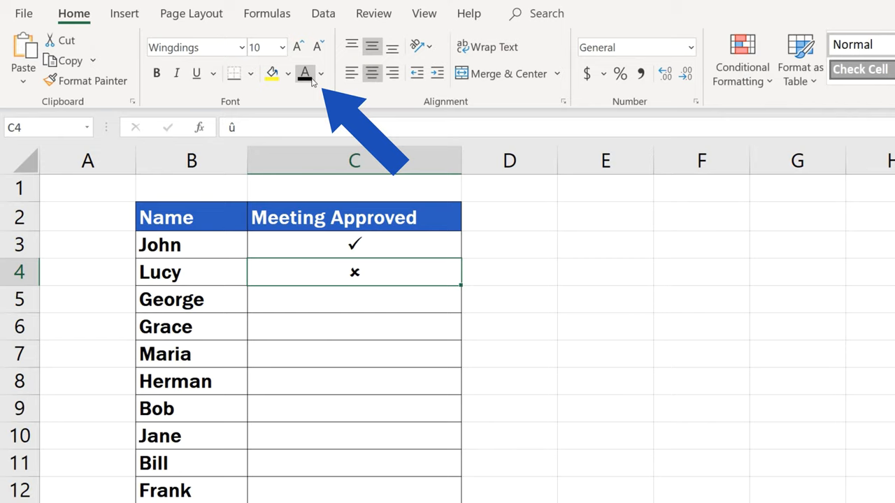
{"action": "left_click", "coordinate": [320, 73]}
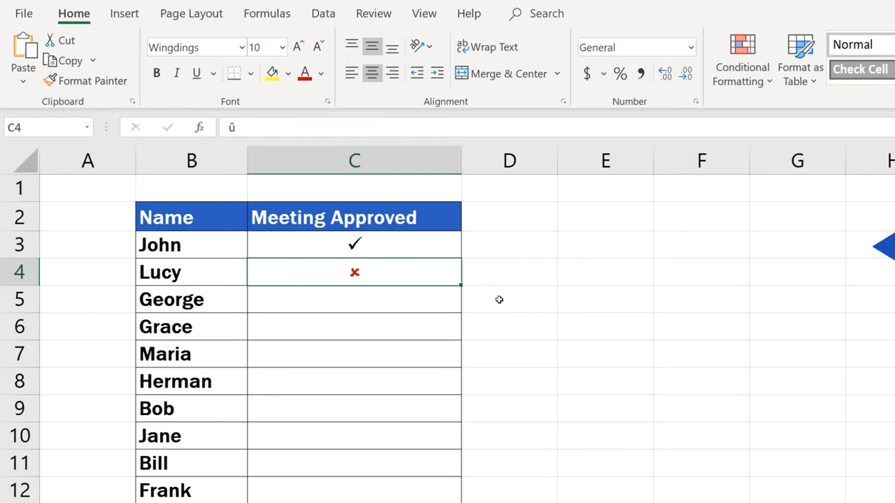
{"action": "left_click", "coordinate": [354, 244]}
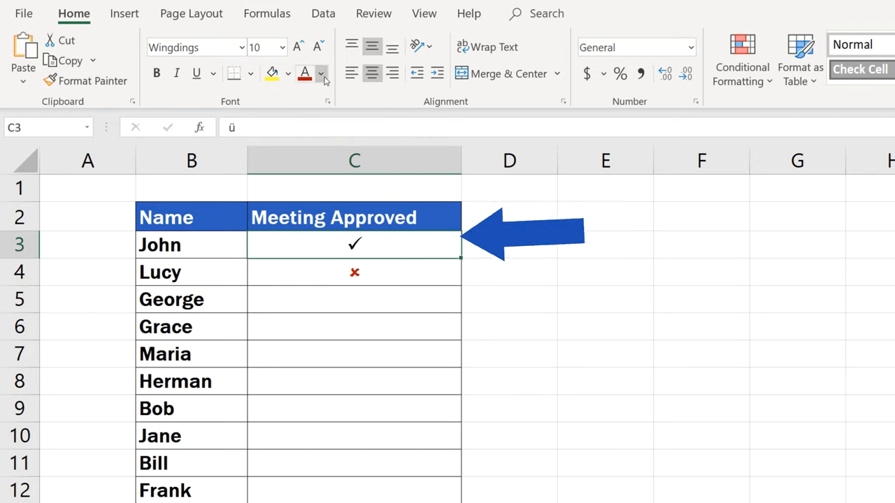
{"action": "left_click", "coordinate": [320, 73]}
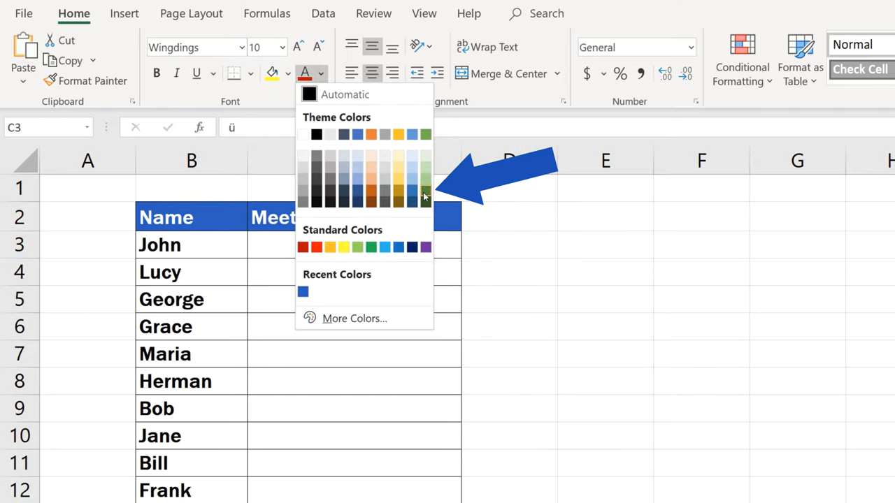